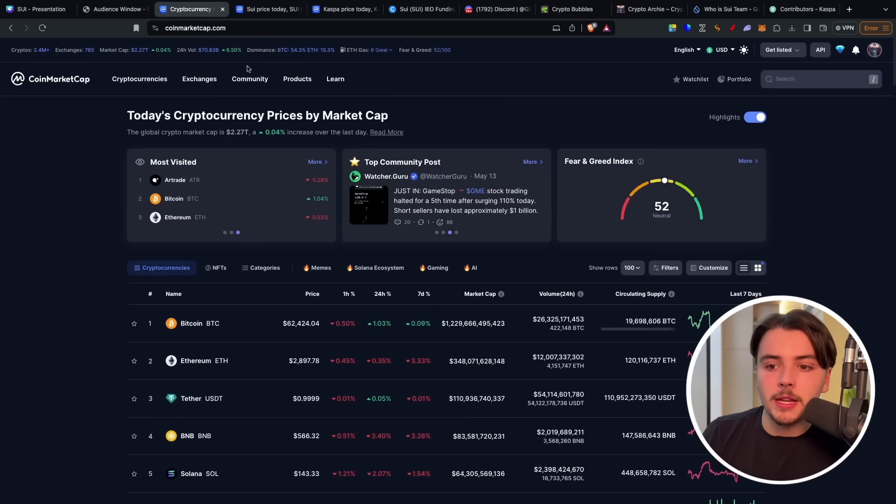
Scroll down to the rankings table showing Bitcoin, Ethereum, Tether and other top coins
scroll(down, 3)
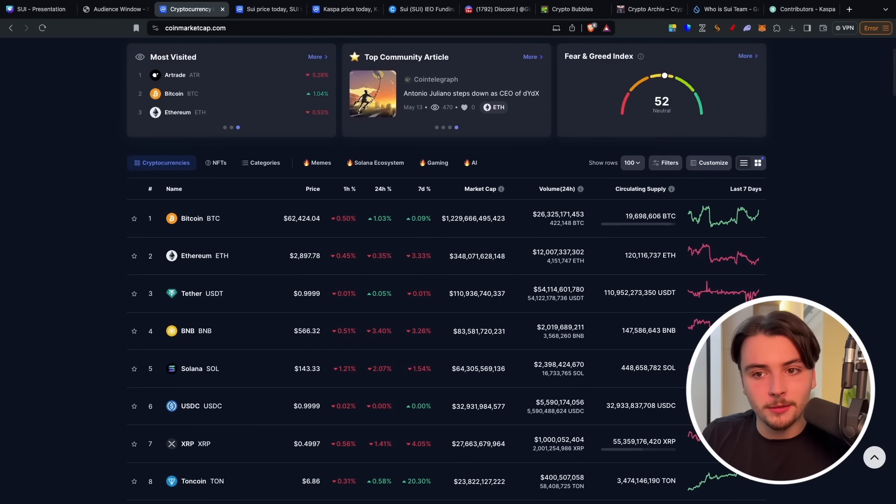
scroll(down, 3)
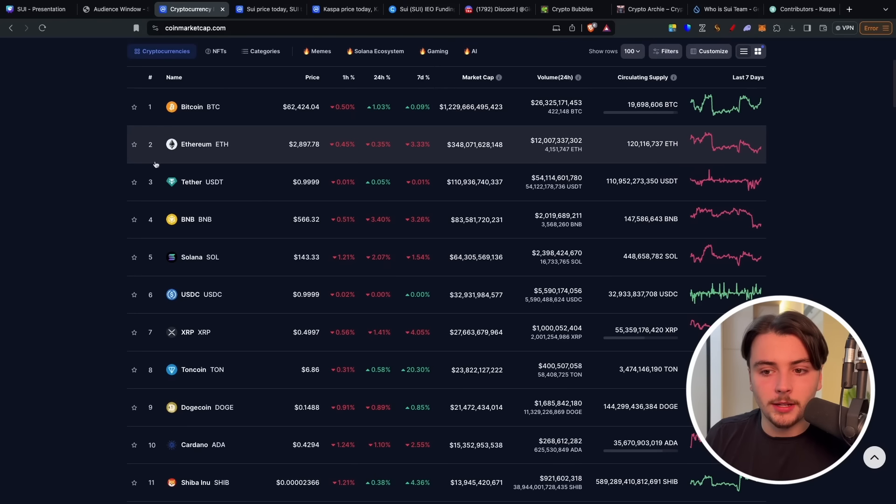
mouse_move(177, 257)
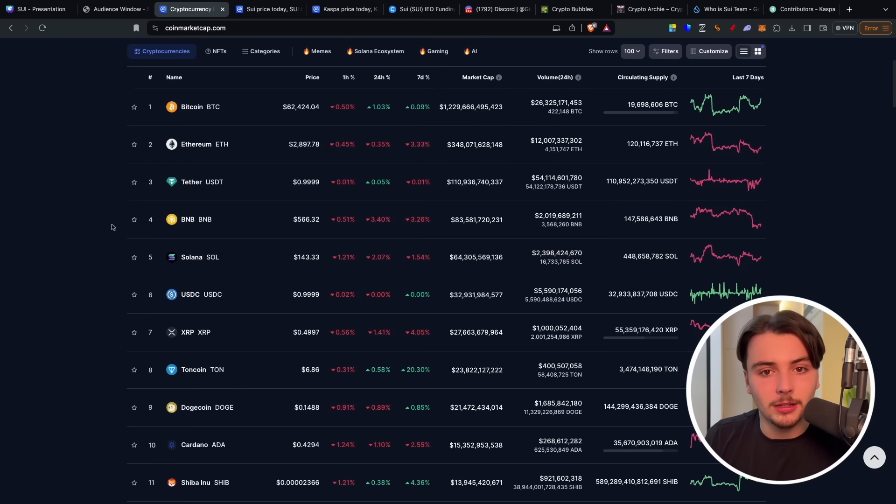
scroll(down, 3)
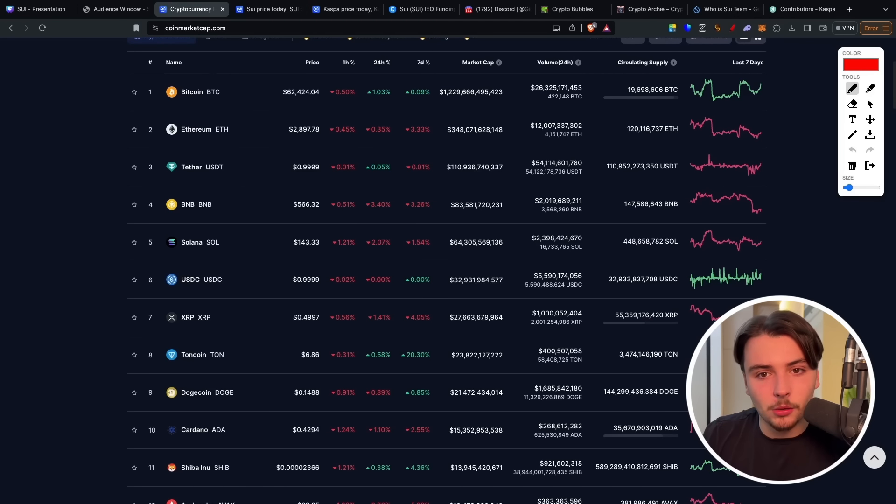
mouse_move(280, 84)
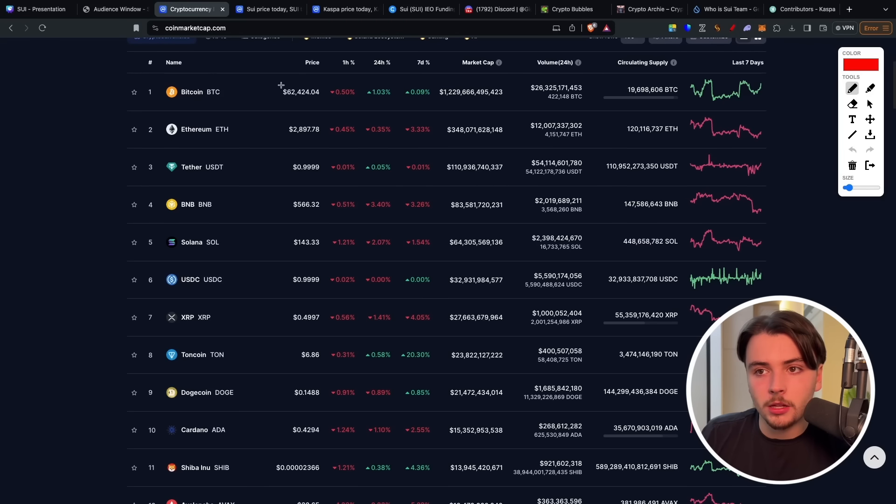
mouse_move(252, 208)
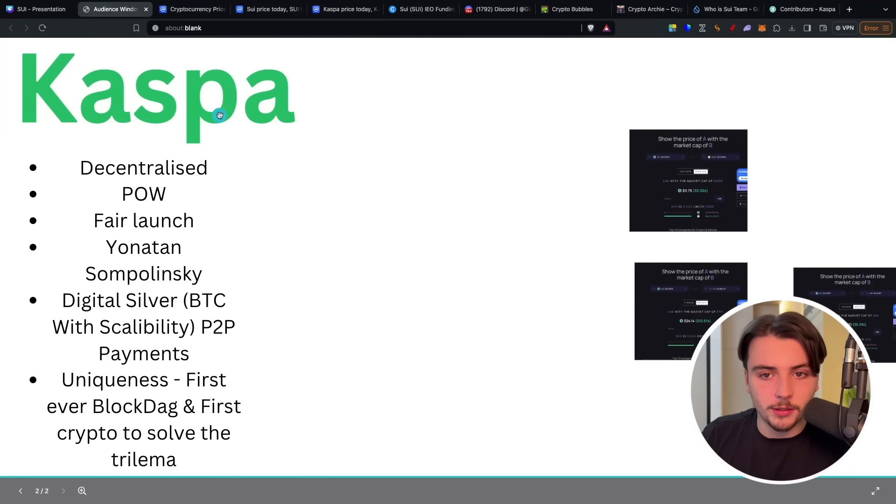
mouse_move(163, 235)
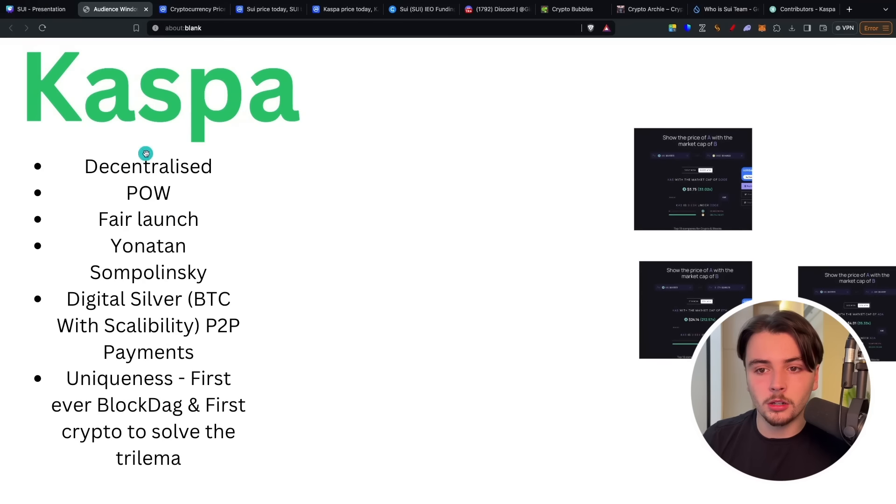
mouse_move(137, 204)
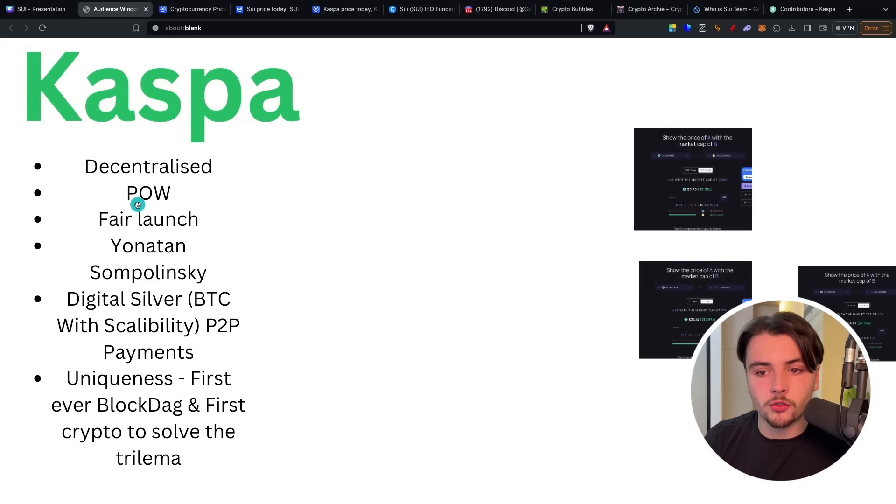
mouse_move(199, 219)
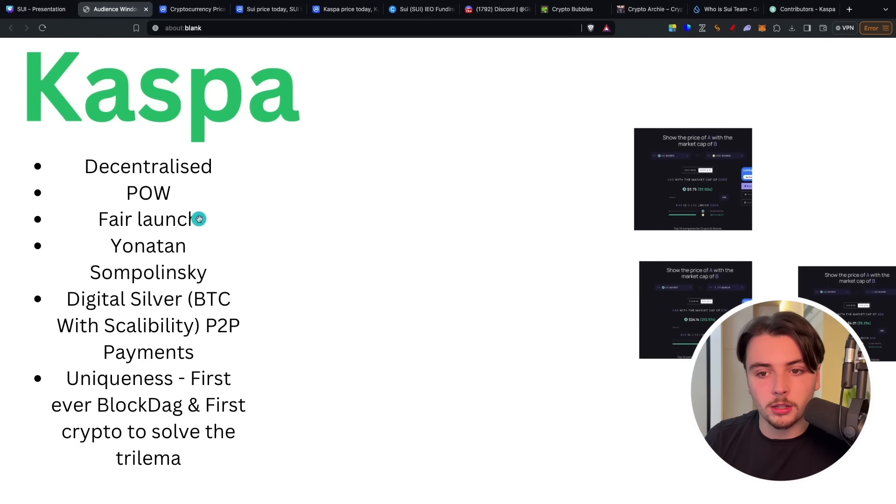
mouse_move(108, 205)
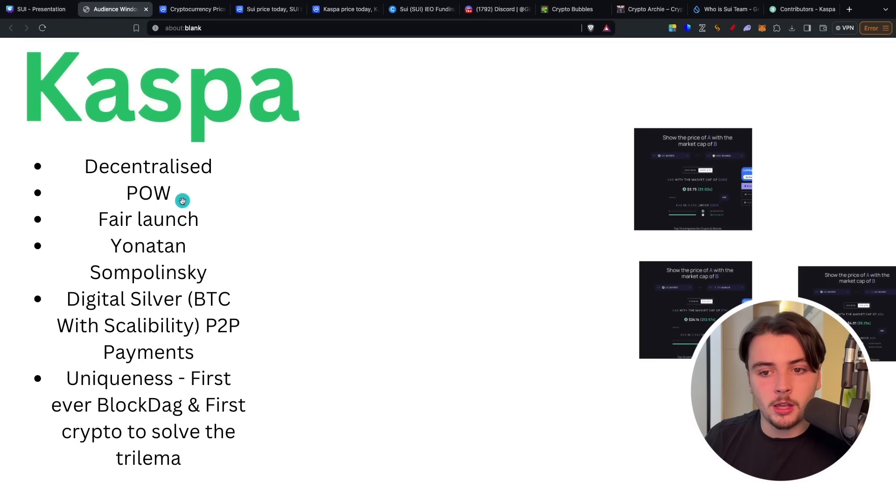
mouse_move(200, 239)
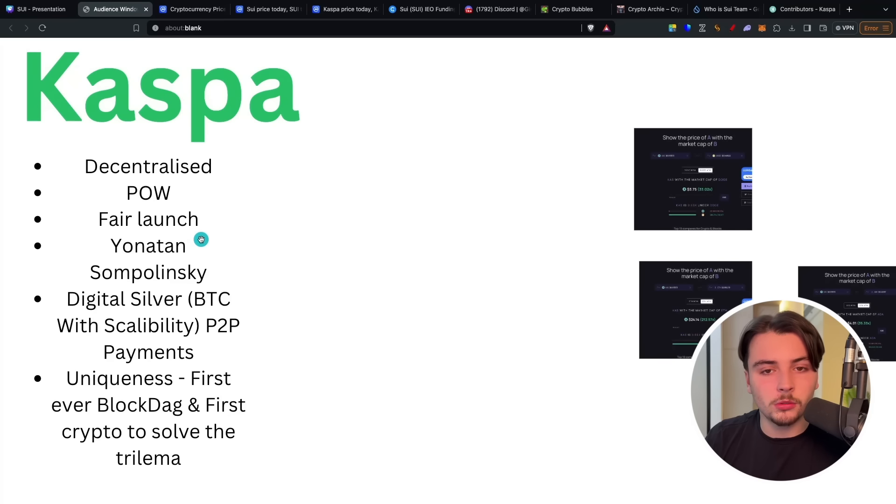
mouse_move(118, 233)
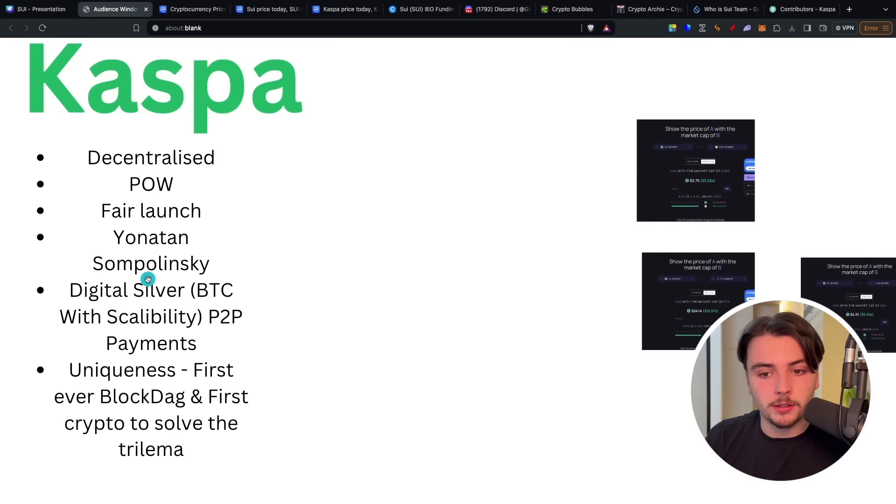
Scroll the Kaspa traits slide down toward the core developers section
scroll(down, 3)
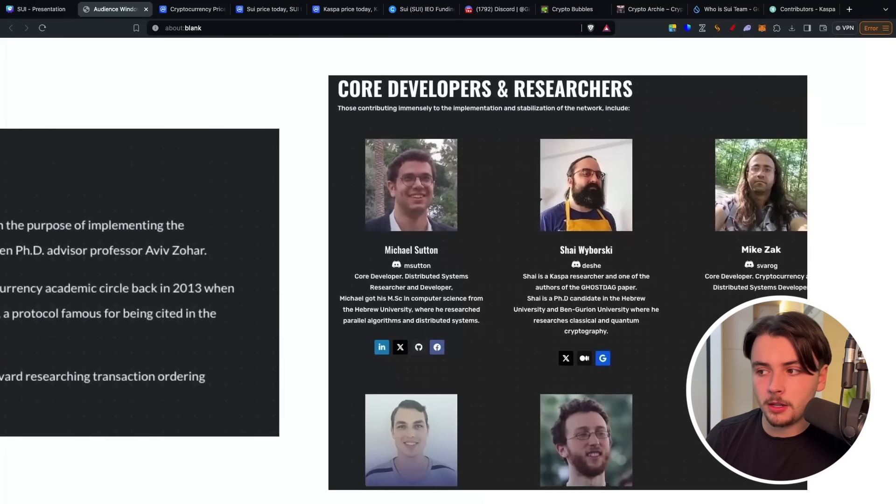
Scroll to the bios of Michael Sutton, Shai Wyborski and Mike Zak
scroll(down, 3)
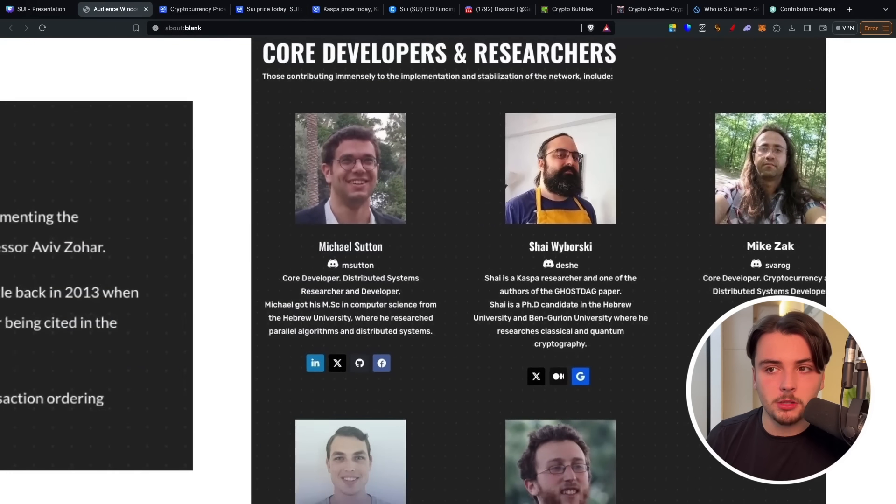
scroll(down, 3)
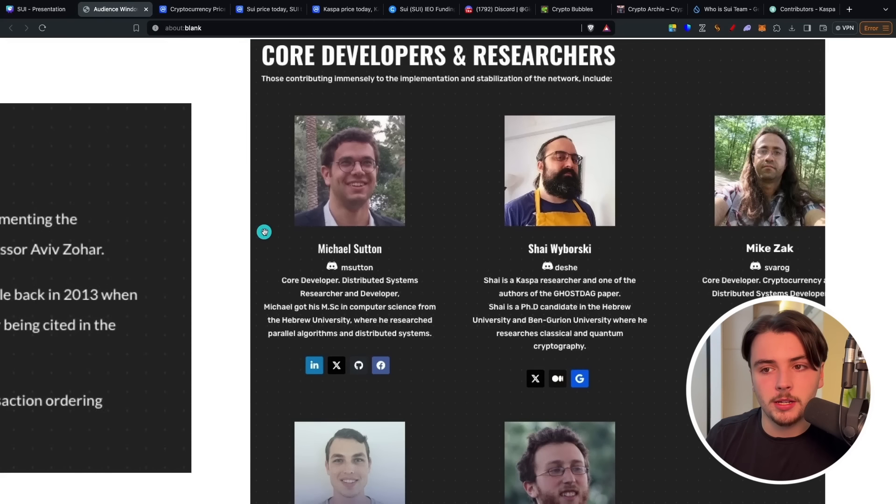
mouse_move(645, 262)
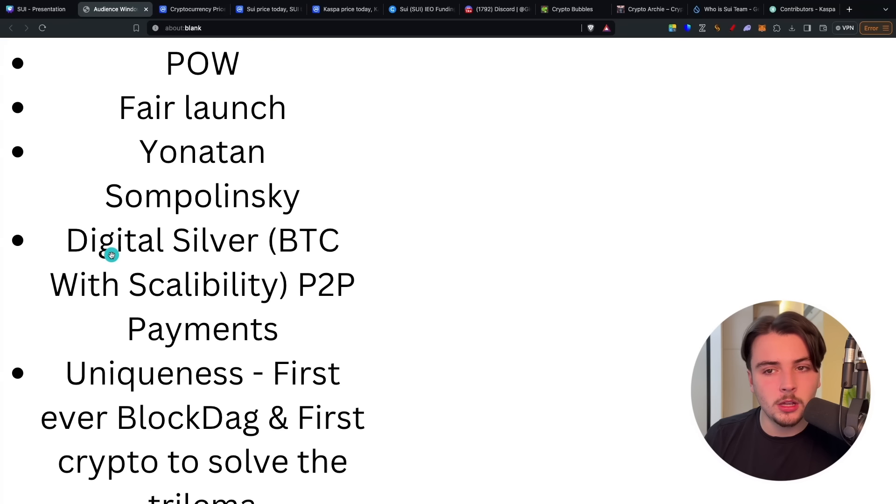
mouse_move(197, 292)
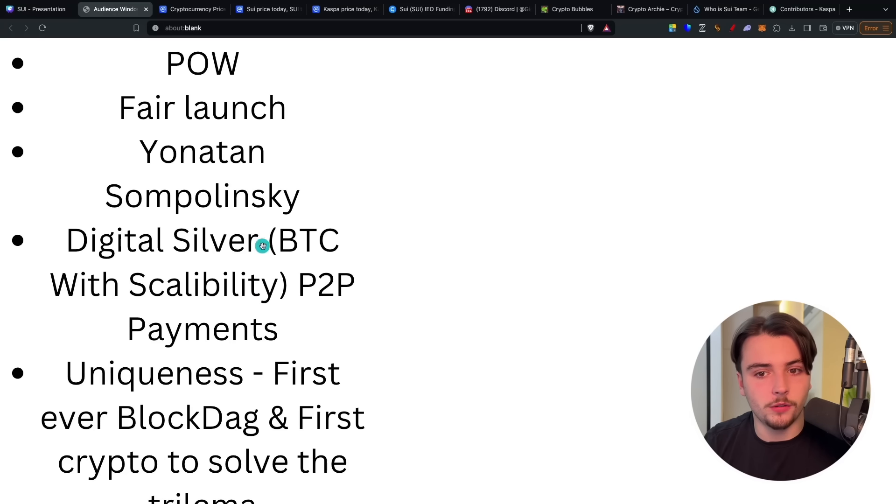
mouse_move(259, 263)
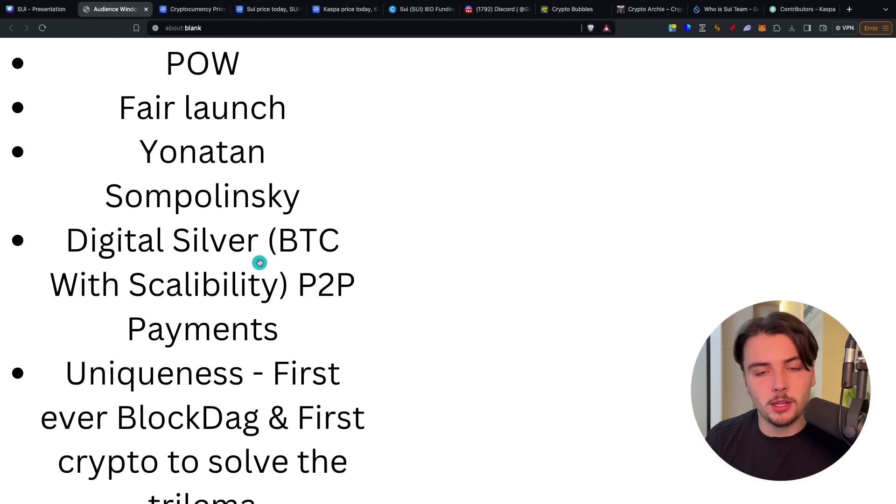
mouse_move(105, 197)
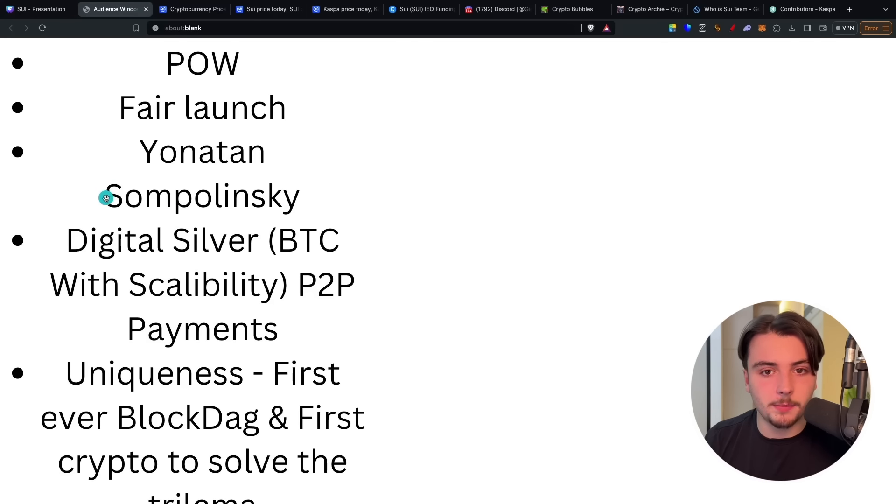
mouse_move(130, 242)
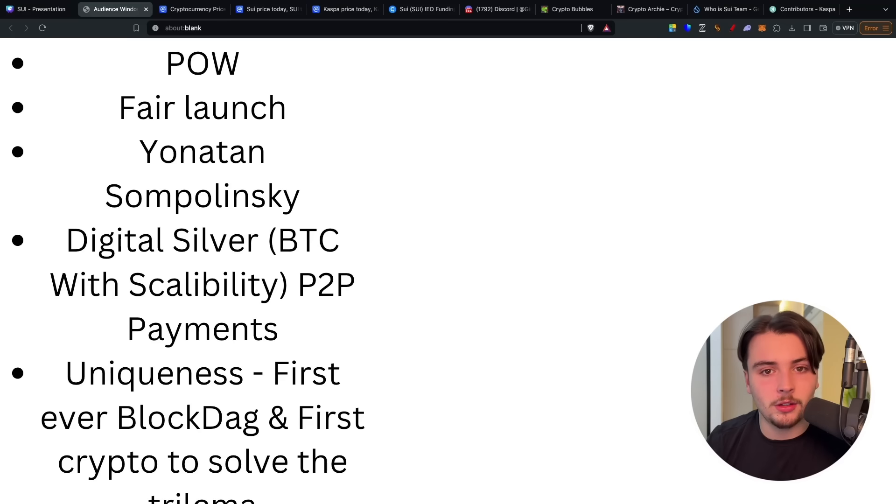
Scroll to the Kaspa points on Yonatan Sompolinsky, P2P payments and BlockDAG
scroll(down, 3)
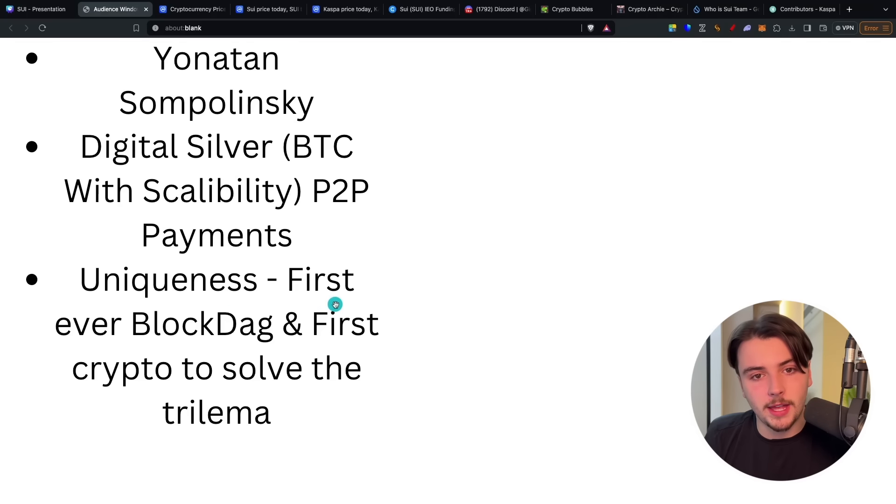
mouse_move(258, 337)
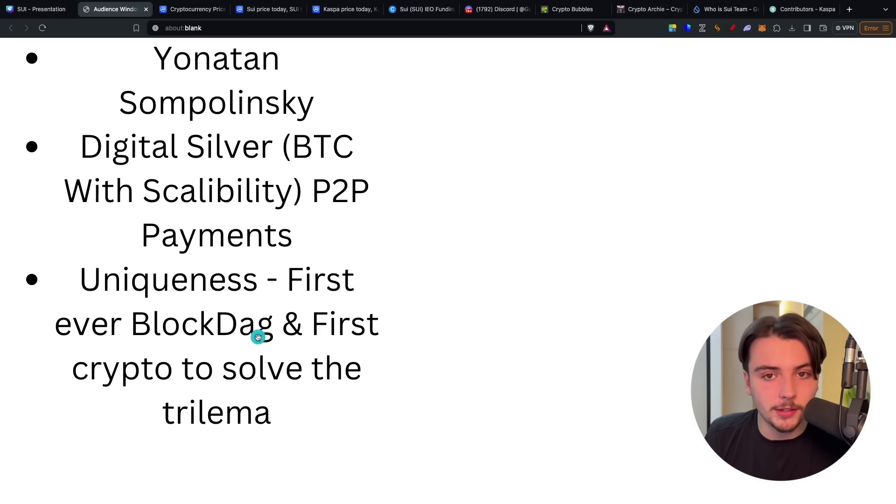
mouse_move(232, 239)
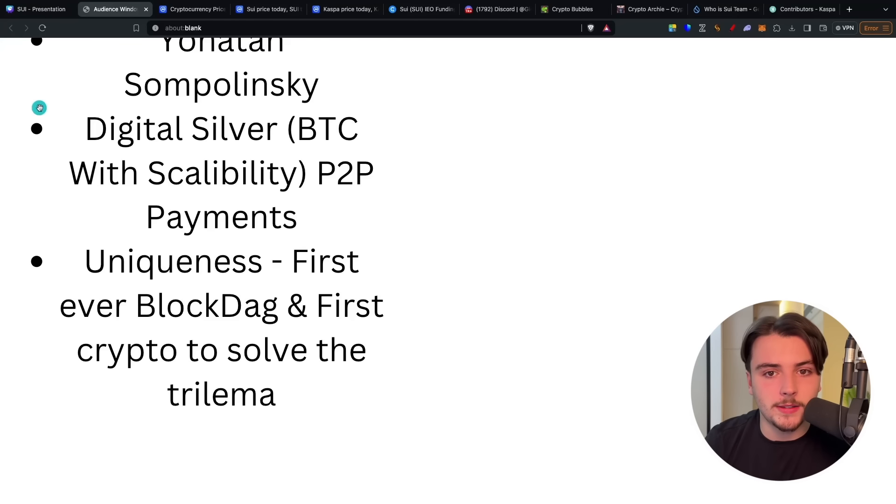
scroll(down, 3)
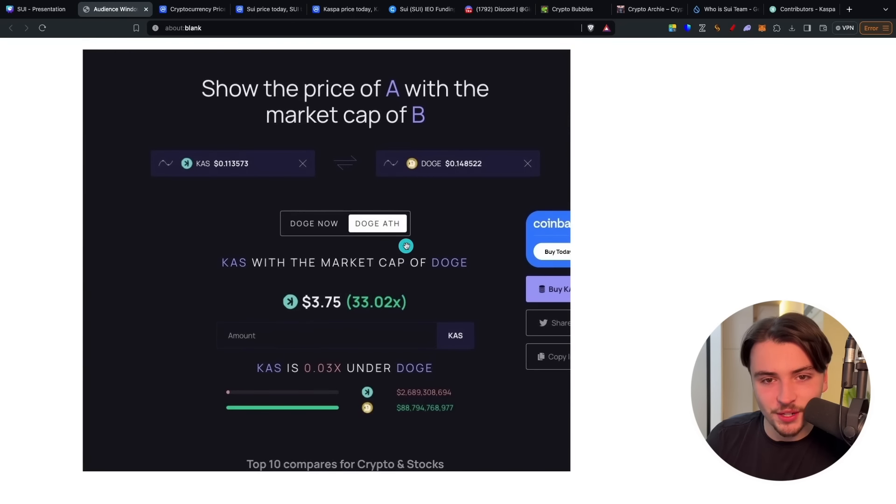
mouse_move(511, 198)
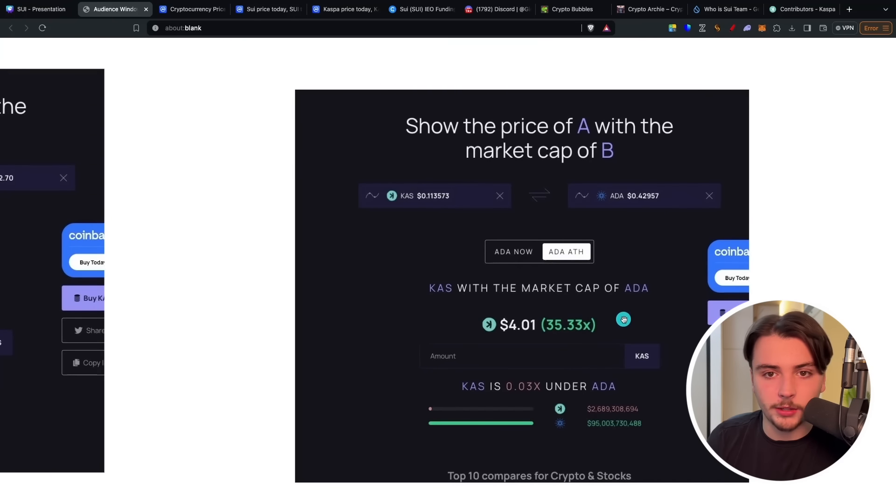
mouse_move(491, 298)
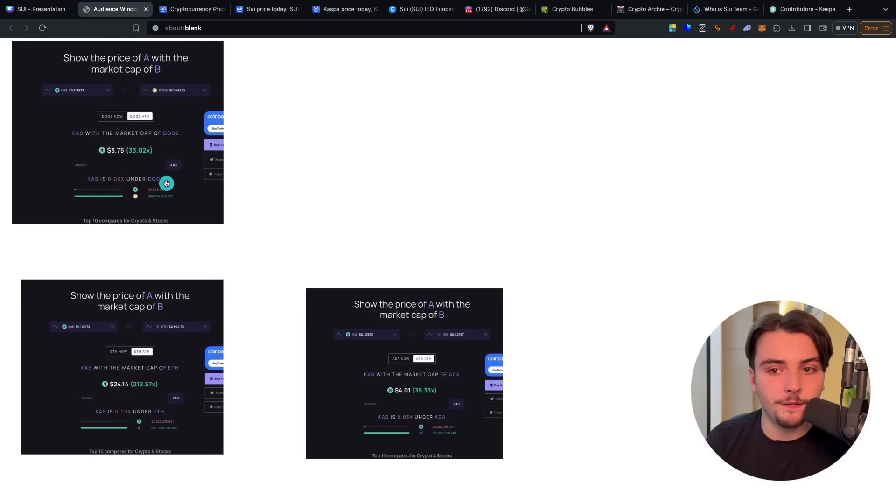
Drag a KAS comparison screenshot into place on the canvas grid
drag(166, 183, 122, 192)
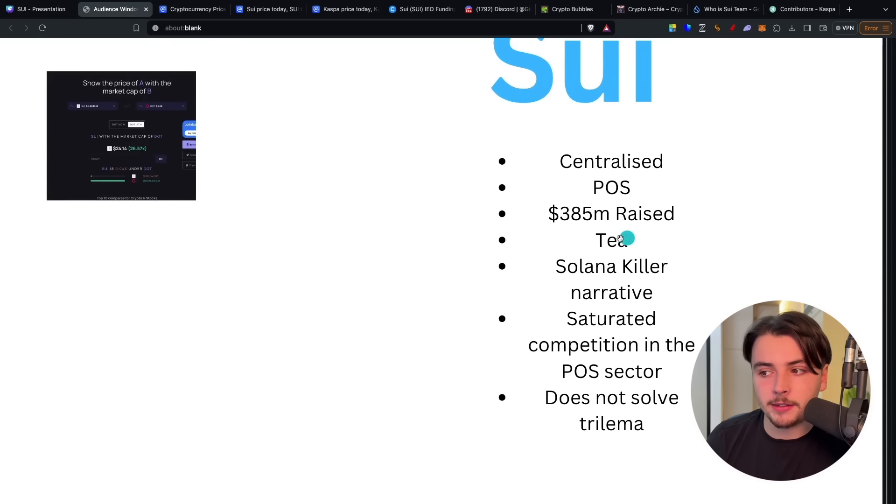
mouse_move(583, 227)
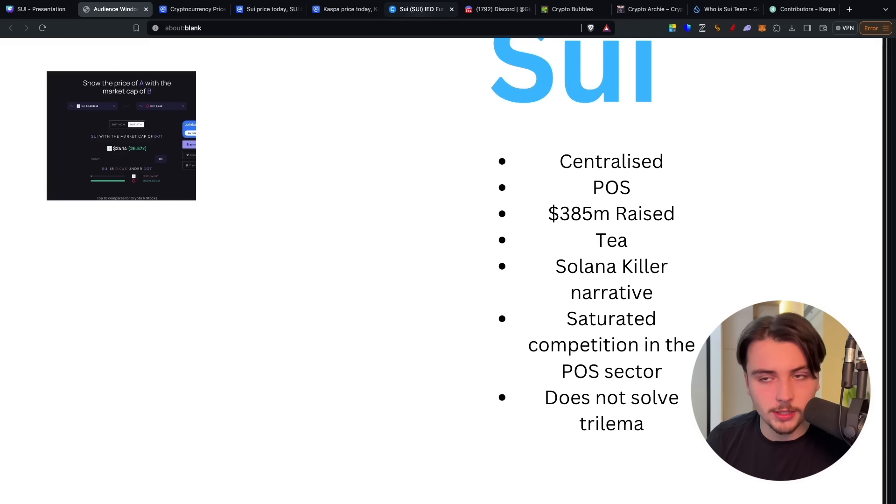
Switch to the Sui (SUI) IEO Funding page on CryptoRank
click(421, 9)
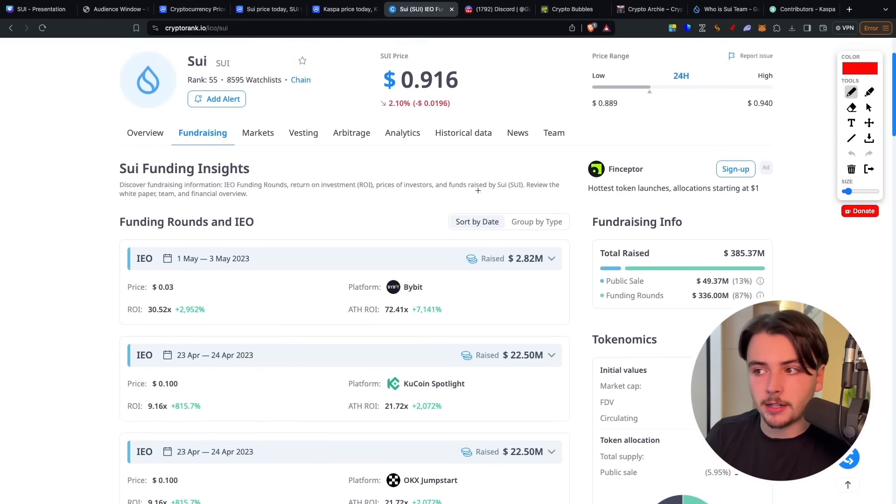
Underline Sui's public sale and funding round amounts in red
scroll(down, 3)
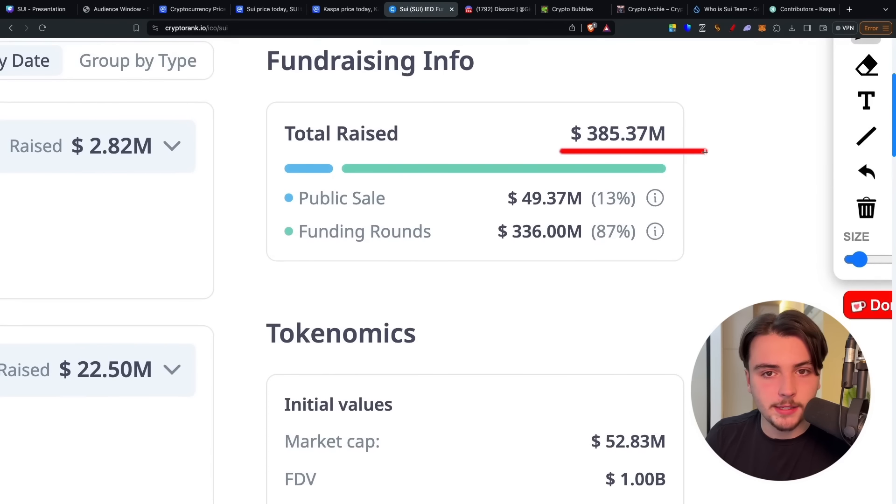
drag(503, 216, 616, 216)
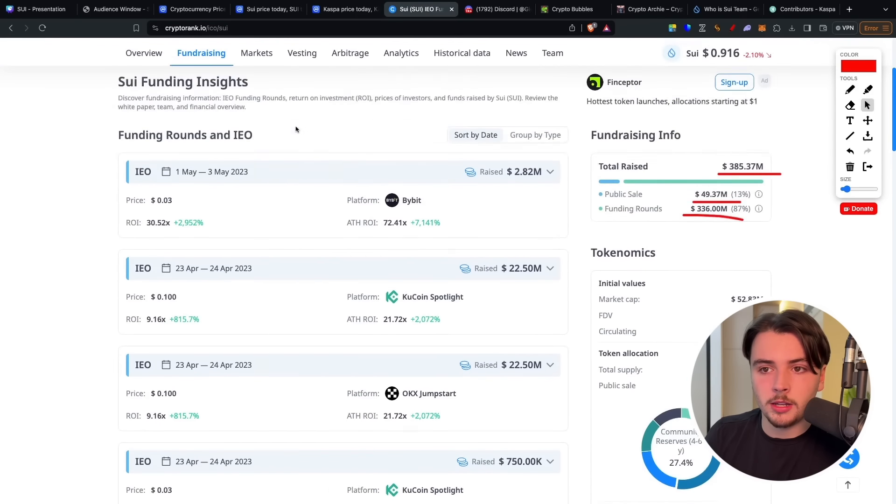
Mark Series B backers FTX, Coinbase, Binance Labs and Circle, then return to CoinMarketCap
scroll(down, 3)
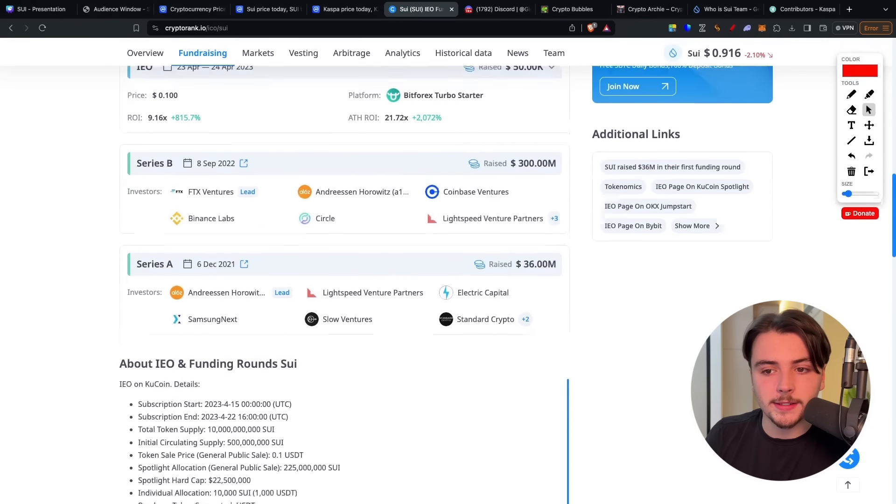
scroll(down, 3)
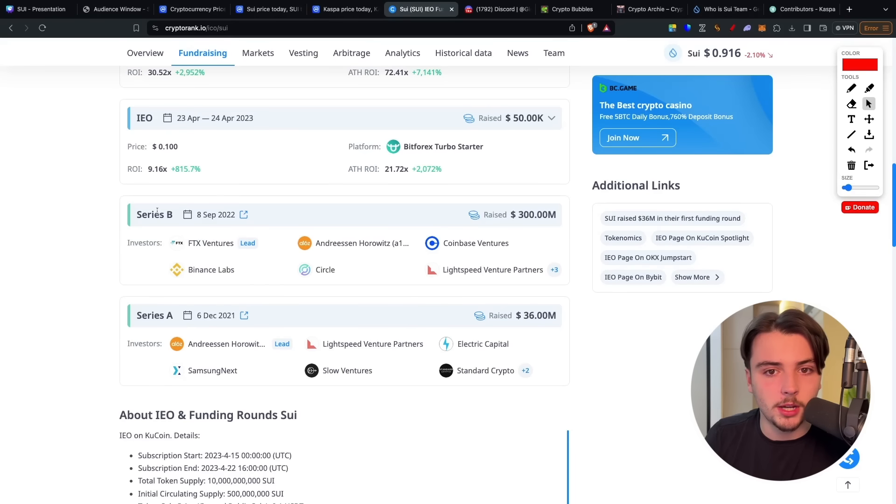
click(851, 88)
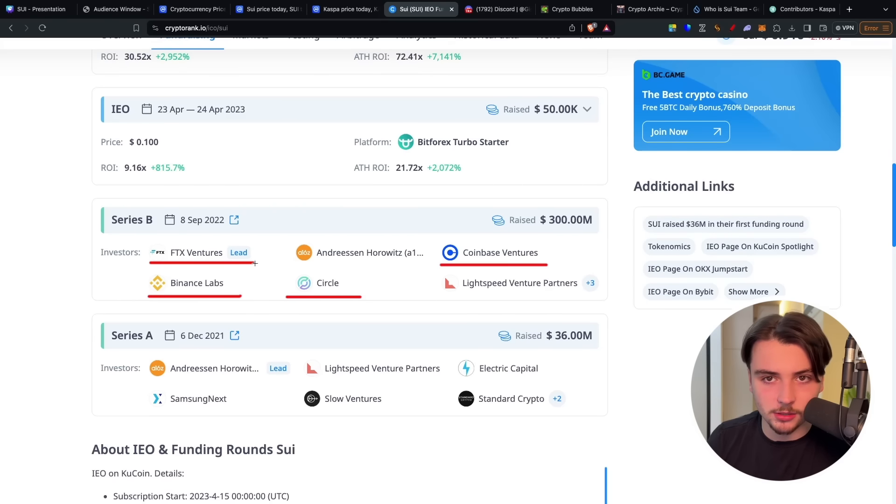
click(268, 9)
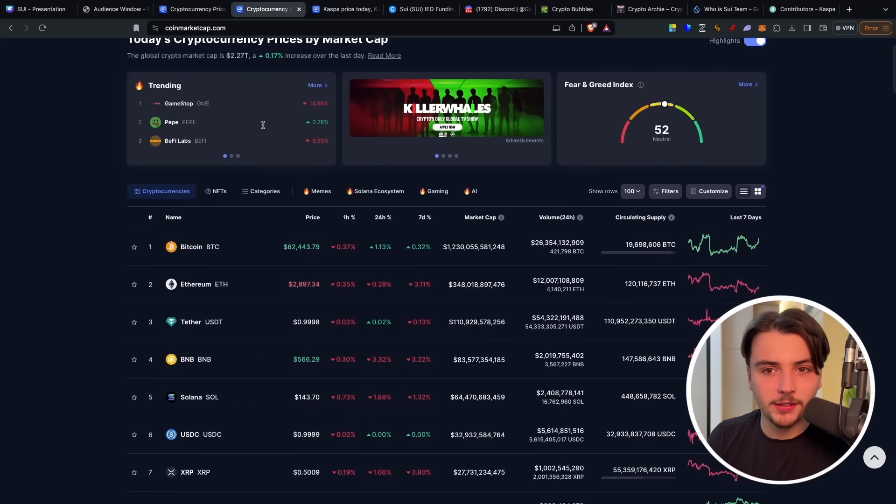
Scroll the CoinMarketCap rankings, then go back to Sui's funding page
scroll(down, 3)
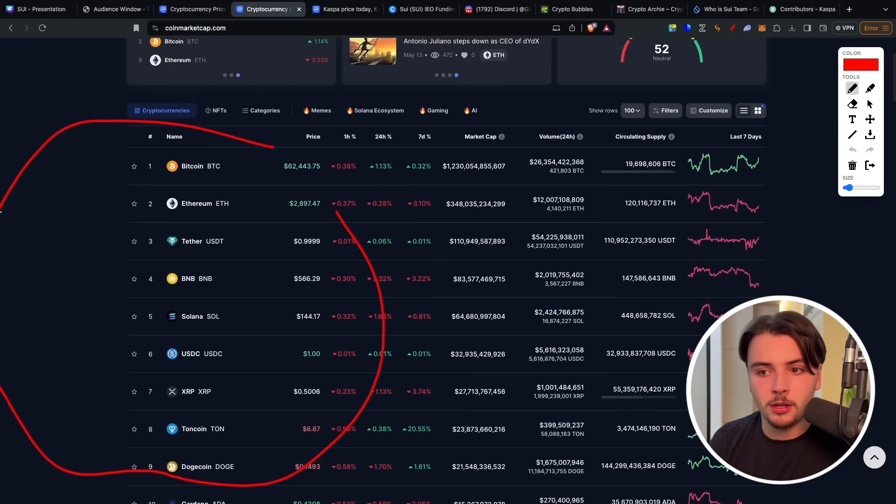
scroll(down, 3)
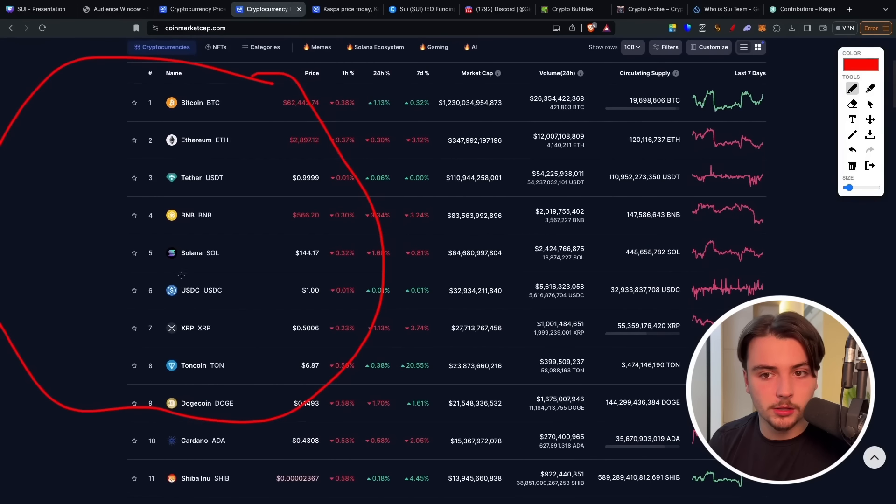
scroll(down, 3)
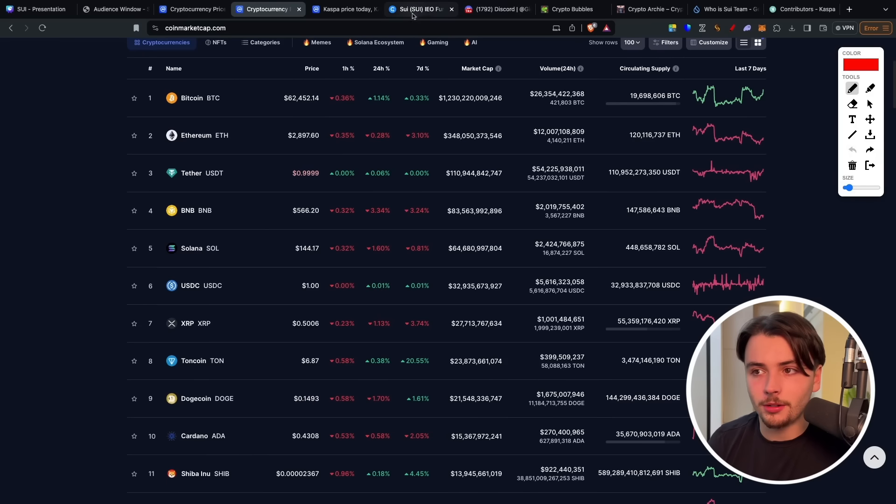
click(422, 8)
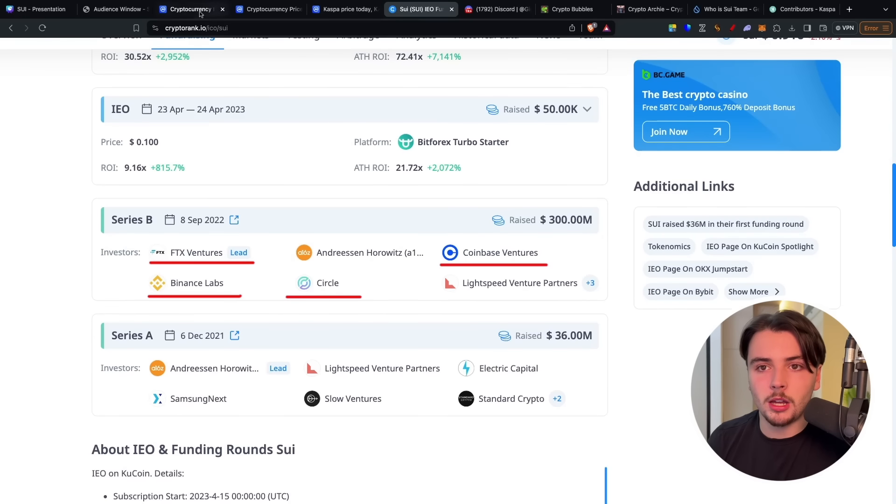
Switch to the Cryptocurrency Prices tab
click(115, 10)
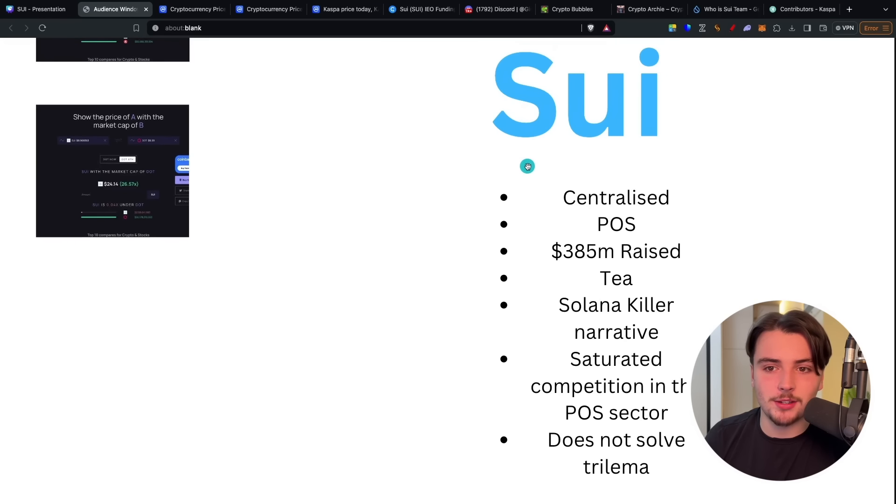
mouse_move(531, 168)
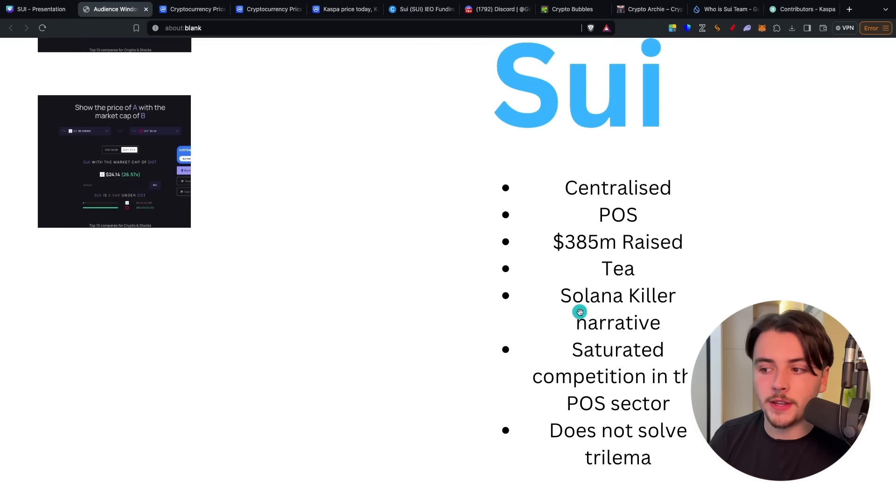
mouse_move(662, 319)
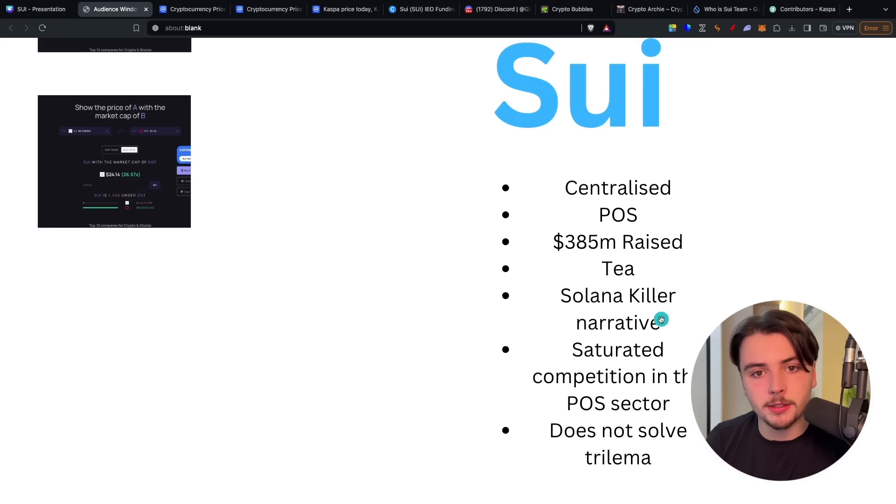
mouse_move(527, 339)
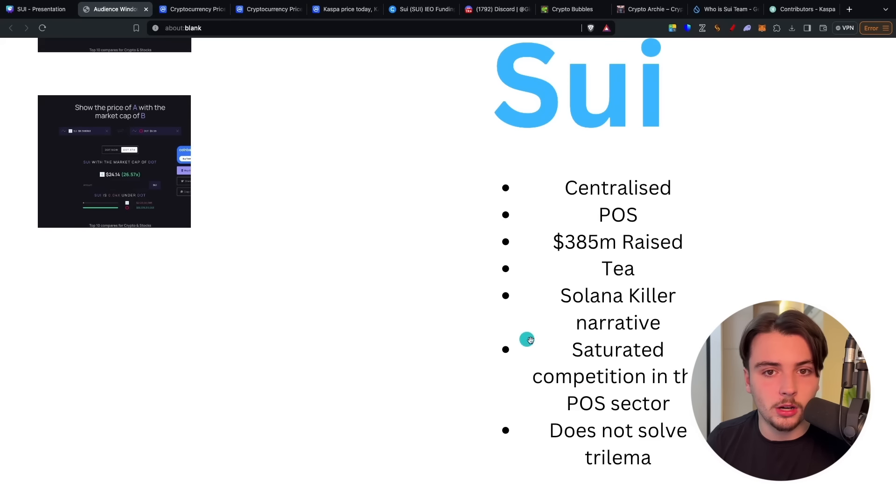
mouse_move(536, 380)
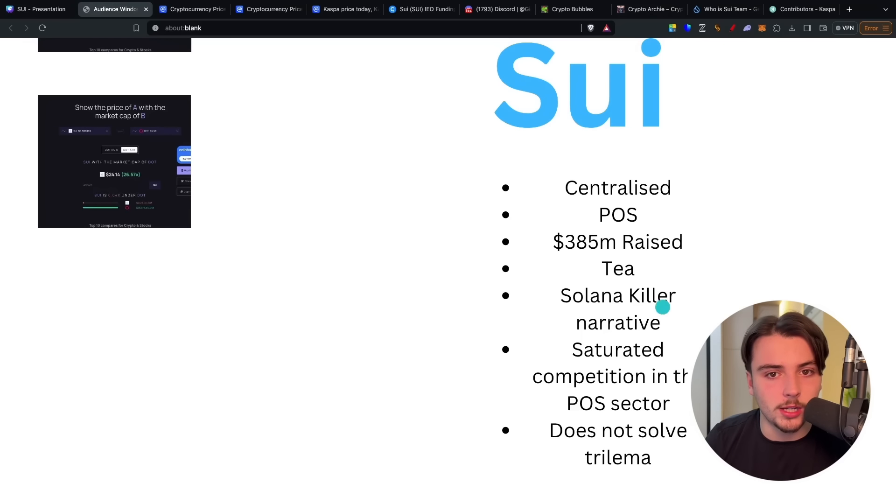
scroll(down, 3)
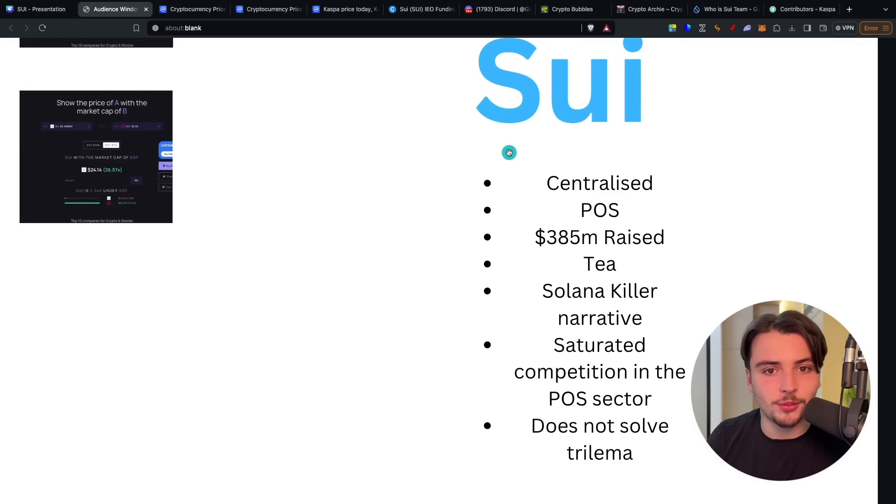
mouse_move(599, 152)
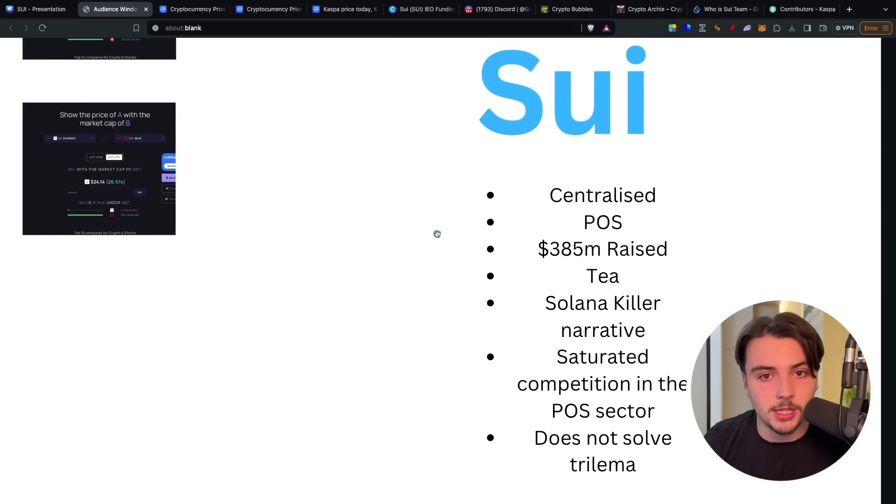
scroll(down, 3)
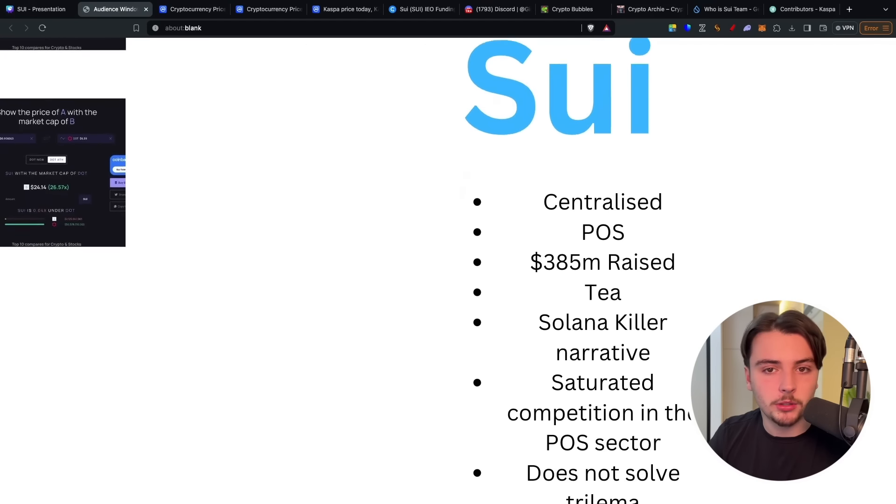
scroll(down, 3)
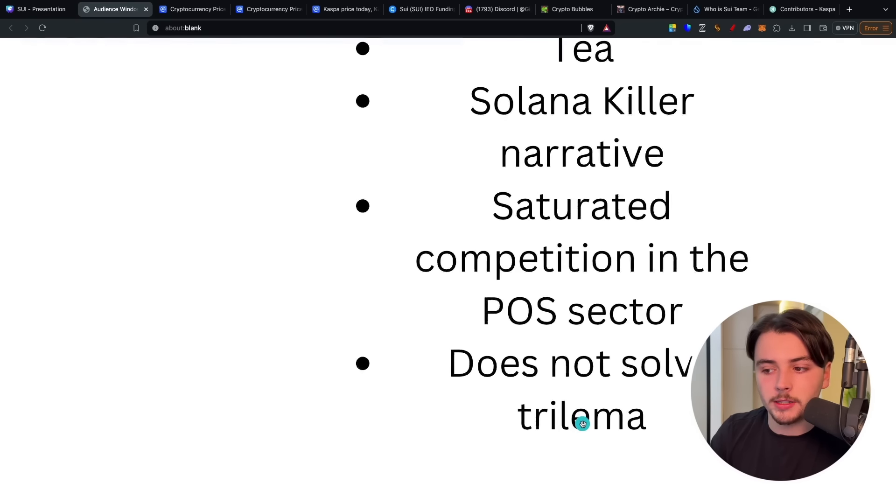
scroll(down, 3)
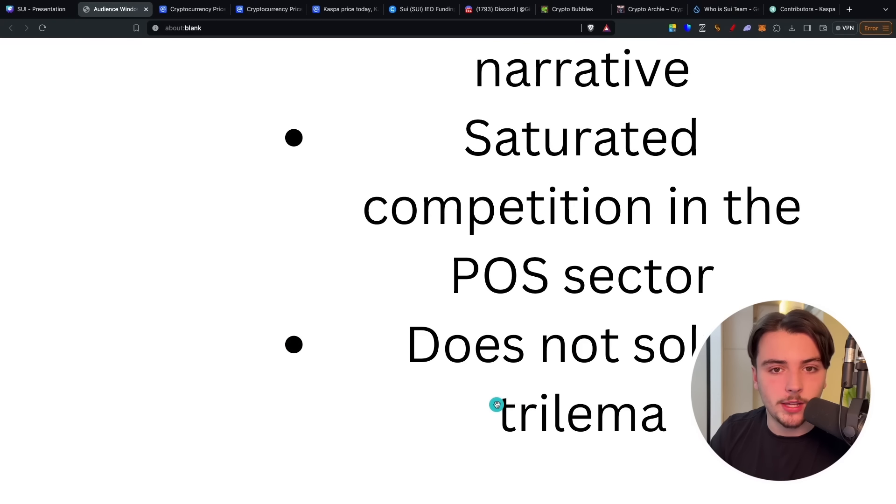
mouse_move(663, 362)
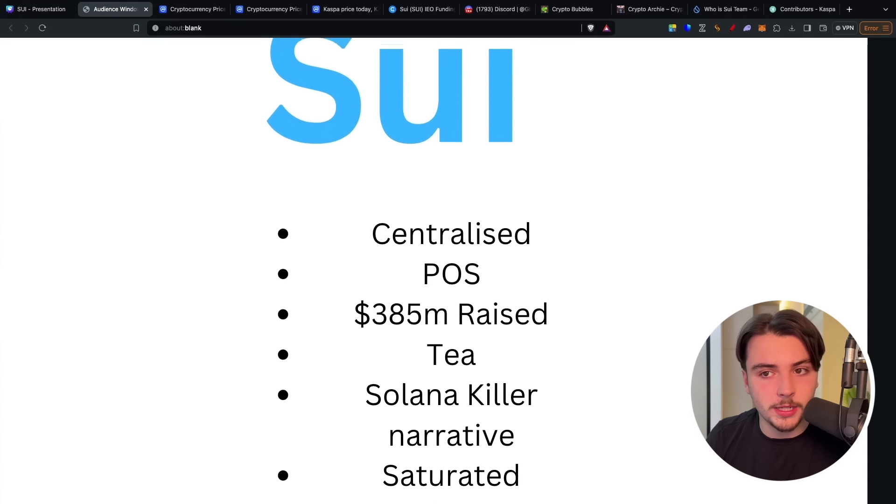
scroll(up, 3)
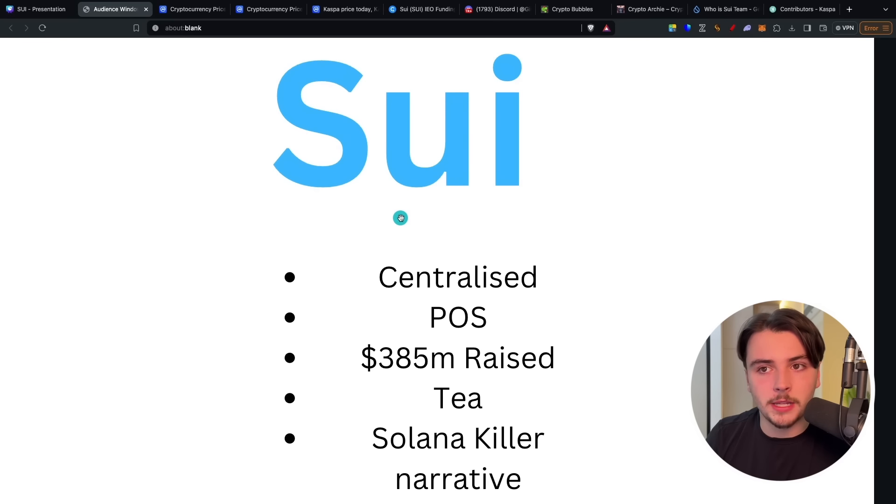
mouse_move(199, 45)
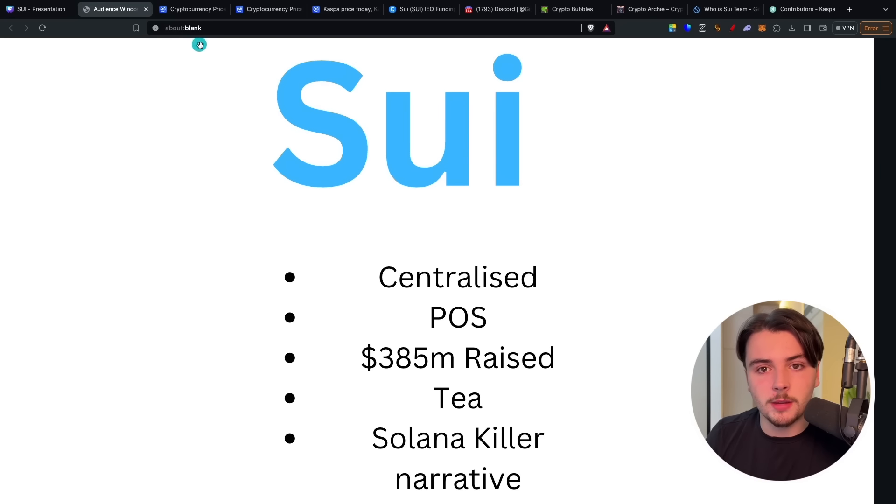
mouse_move(202, 48)
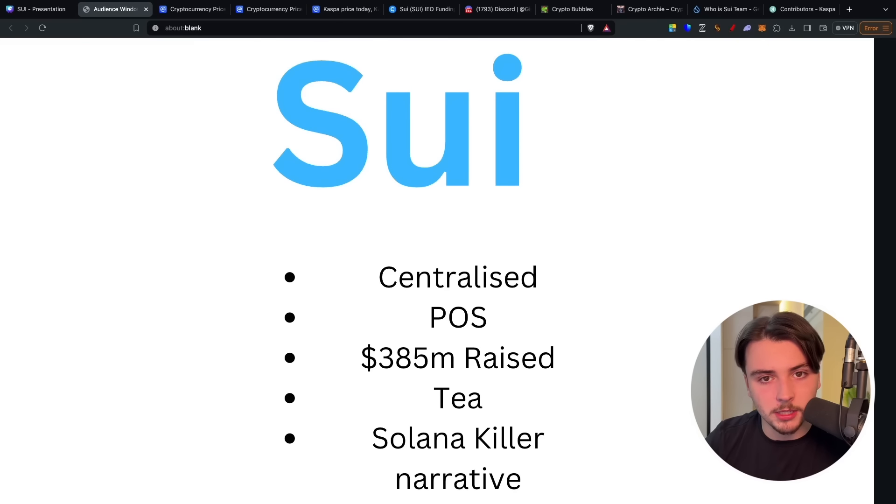
scroll(down, 3)
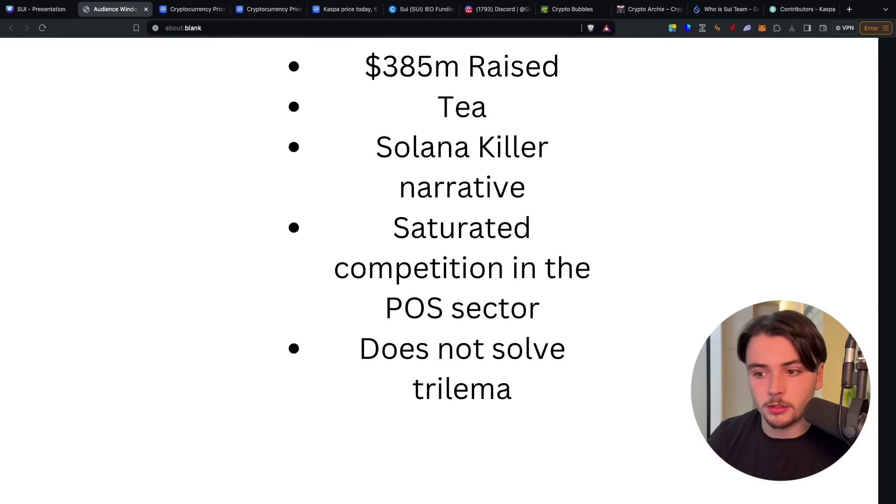
Highlight Evan Cheng's Meta and Apple experience, then scroll through the co-founder bios
click(724, 9)
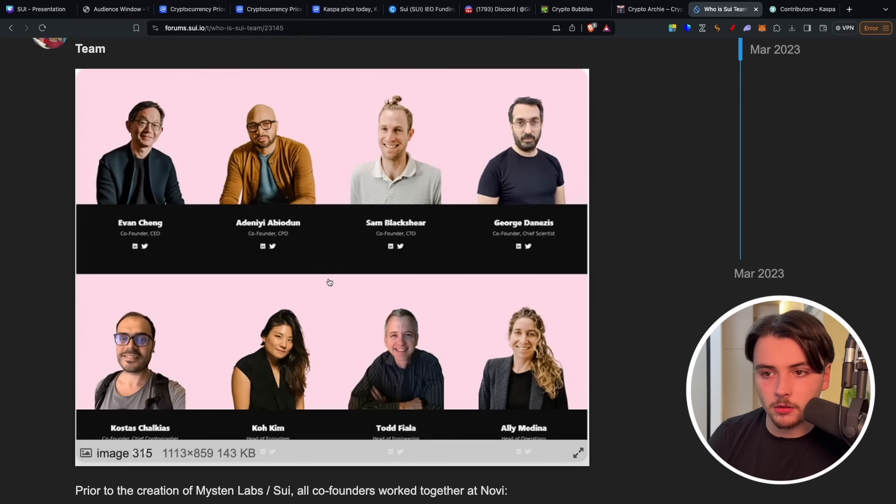
scroll(down, 3)
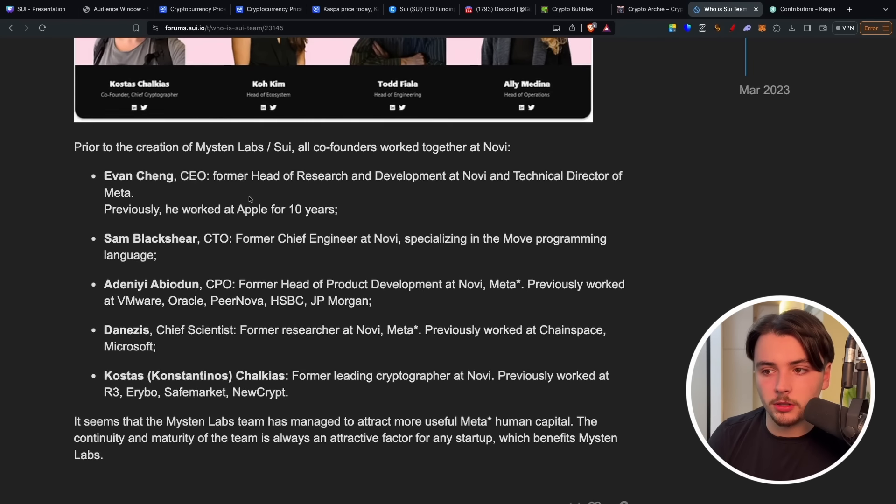
drag(165, 209, 338, 209)
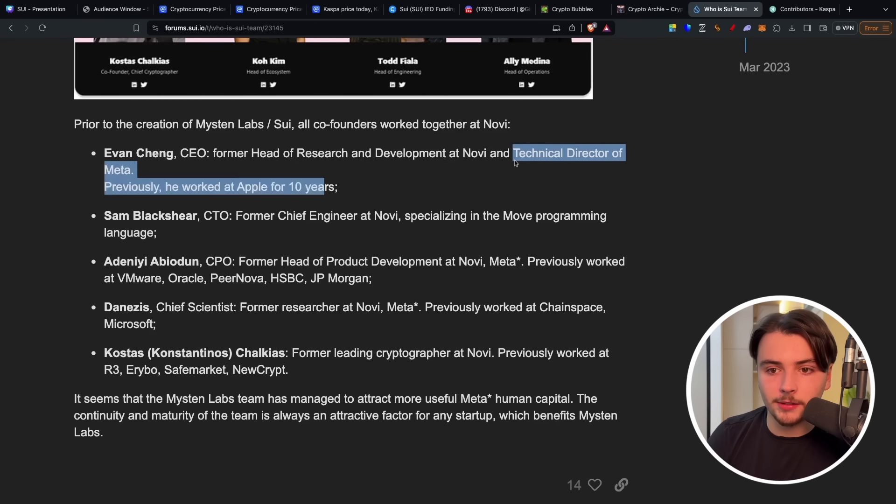
scroll(down, 3)
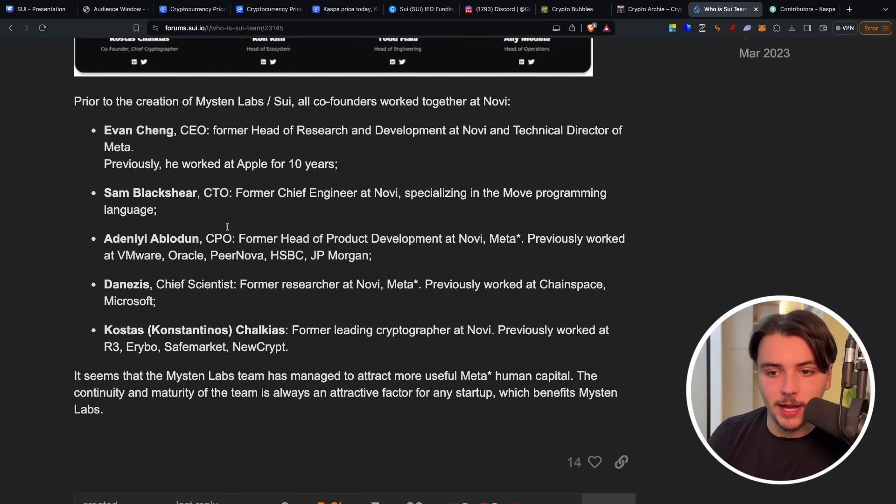
scroll(down, 3)
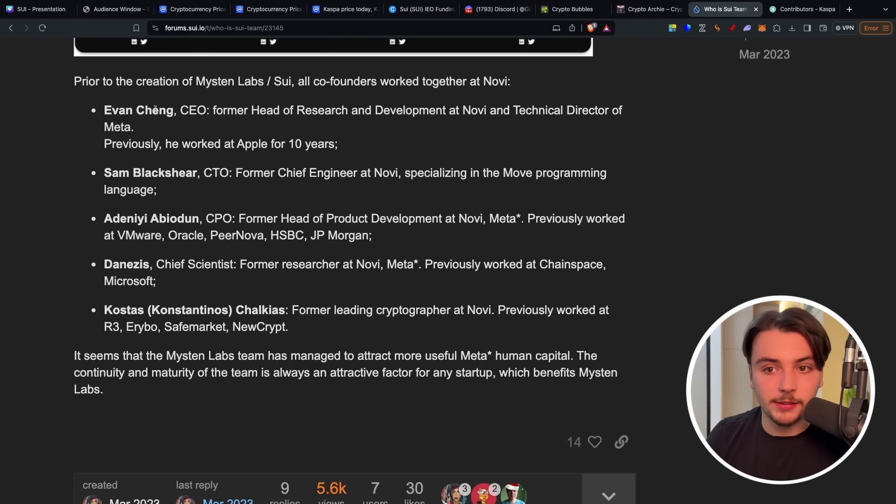
scroll(down, 3)
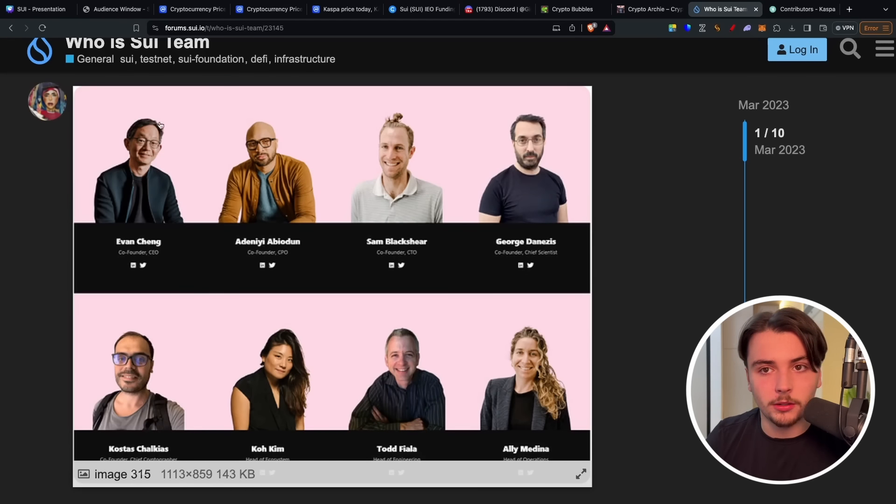
Return to the SUI vs AVAX comparison showing SUI at $12.83, a 14.12x move
click(113, 9)
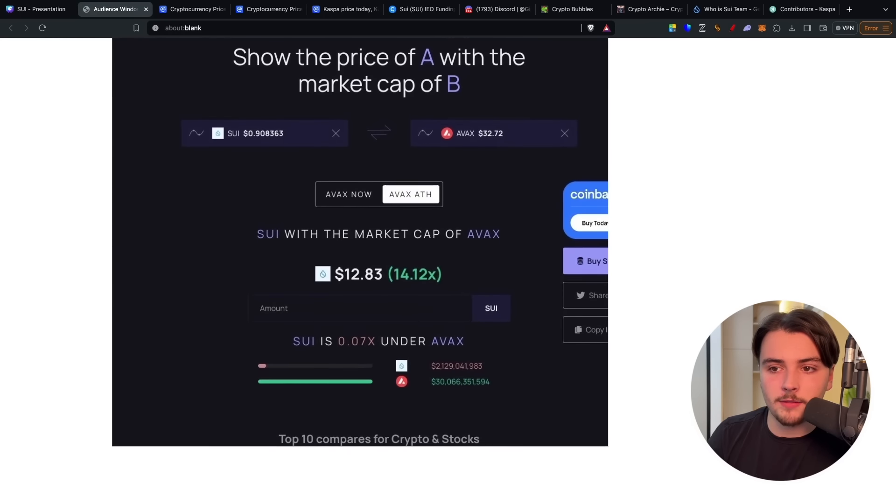
mouse_move(419, 290)
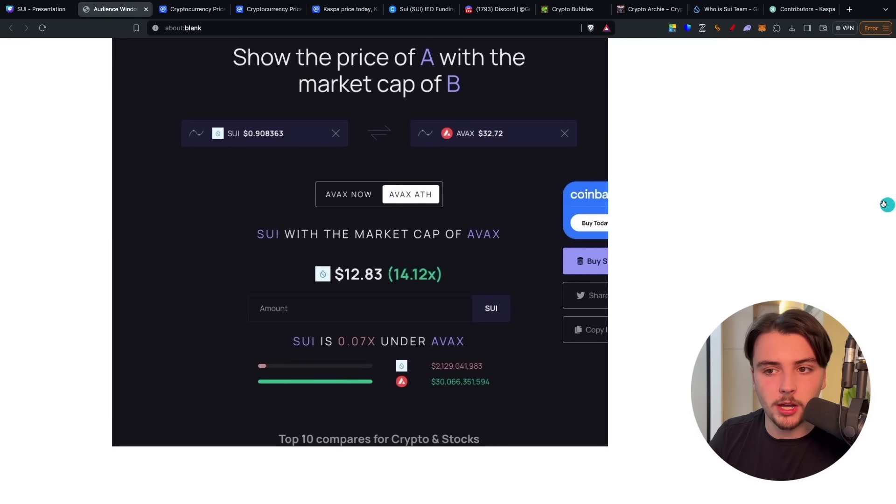
mouse_move(314, 206)
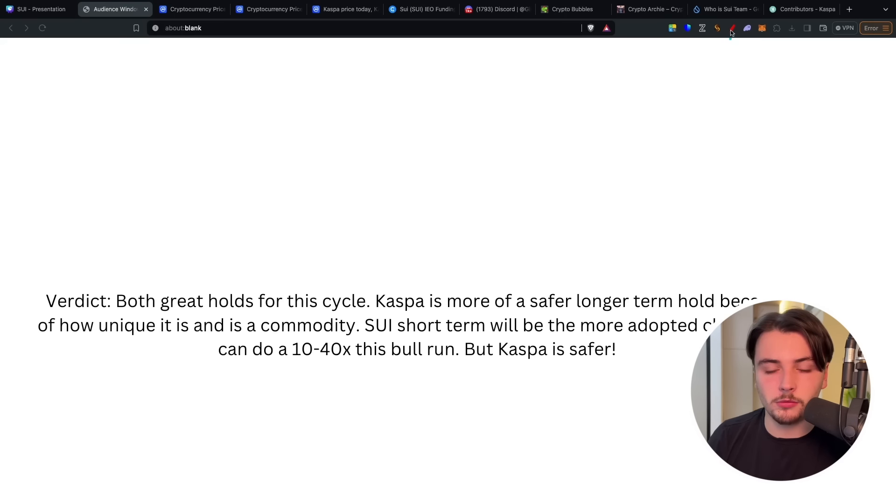
mouse_move(521, 267)
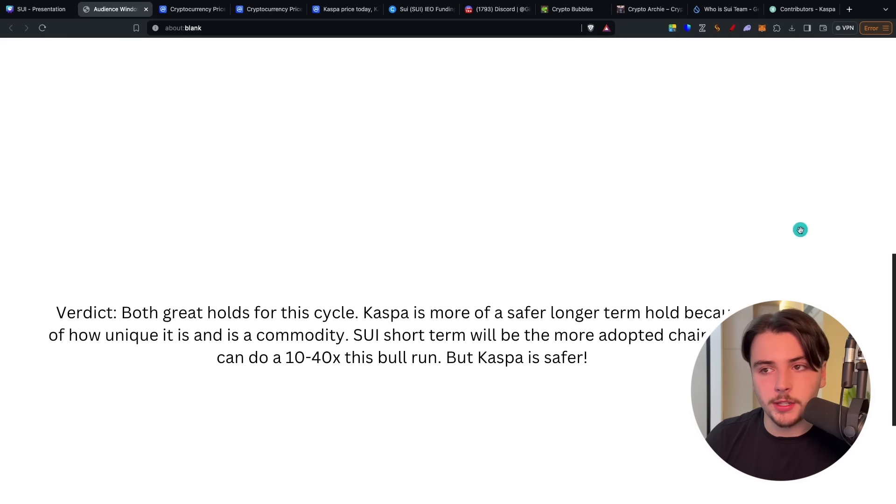
Show Crypto Archie's membership tiers at $60, $124 and $385
click(648, 9)
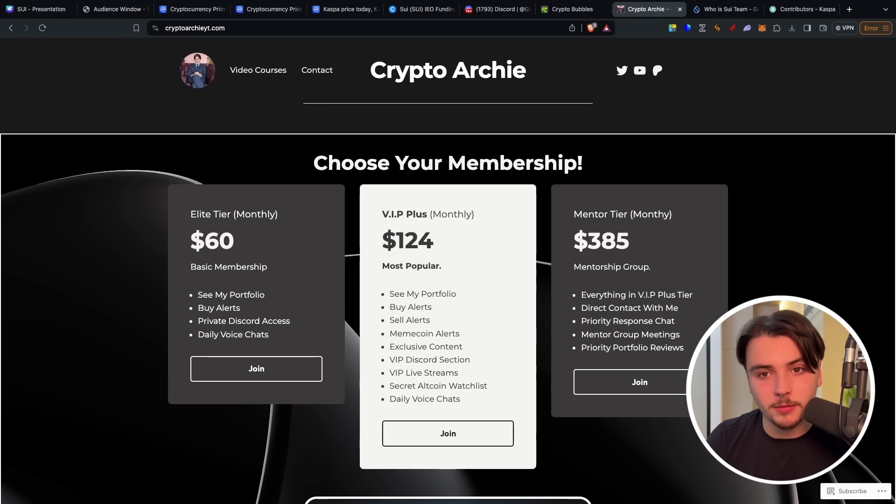
Switch to the Crypto Archie Discord server and scroll to the kaspa and sui channels
click(495, 9)
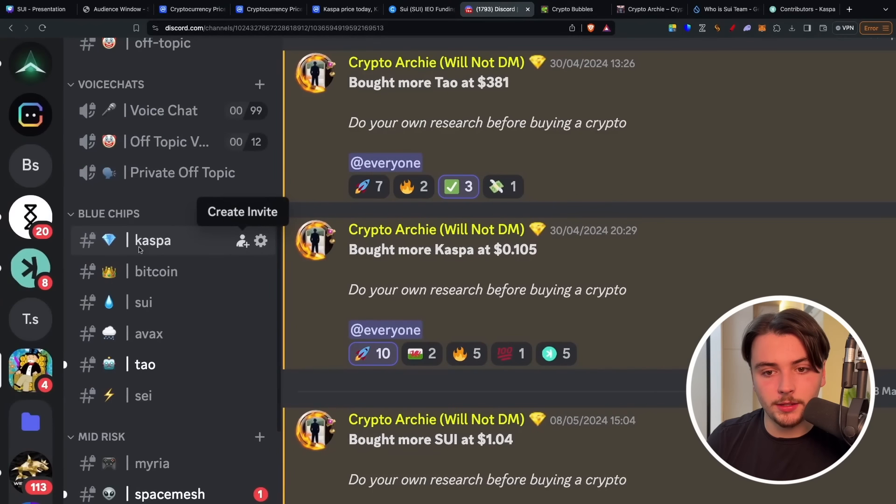
scroll(down, 3)
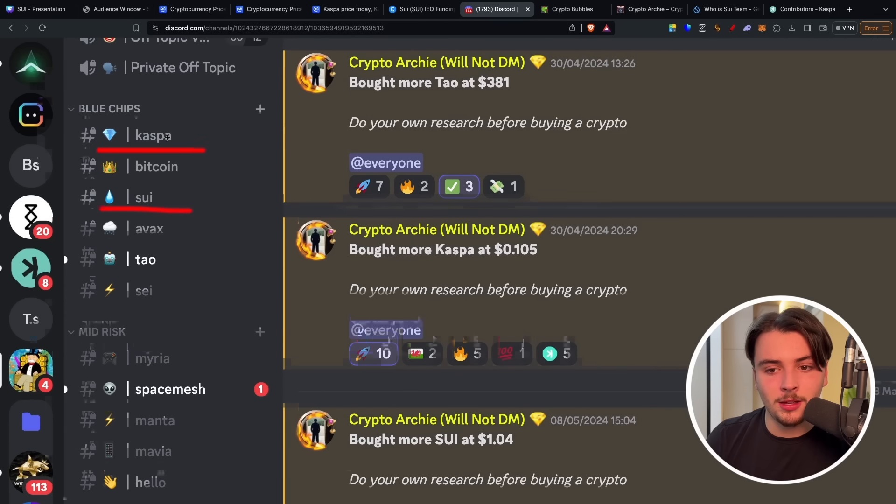
scroll(down, 3)
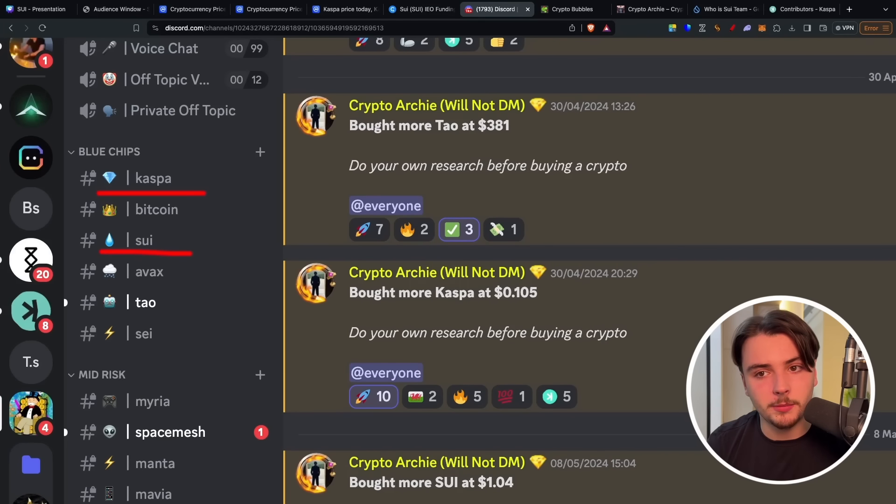
Return to the membership page and circle the Mentor Tier heading in red
click(649, 9)
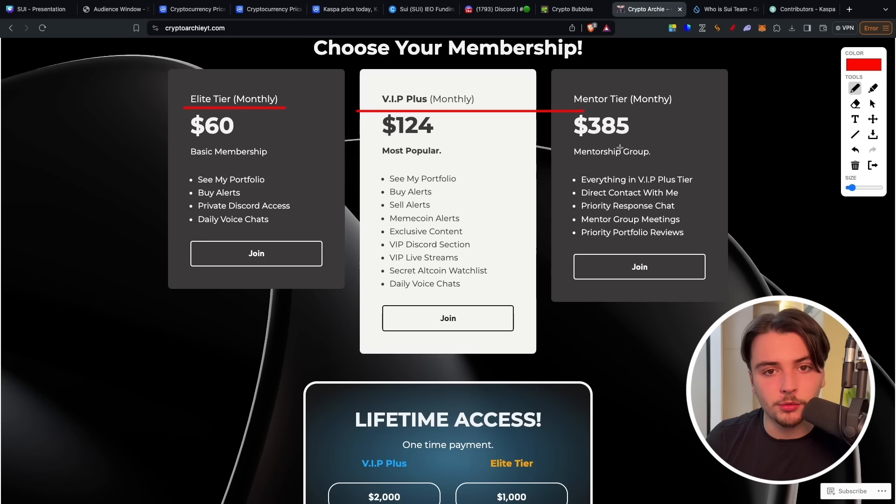
drag(575, 106, 680, 97)
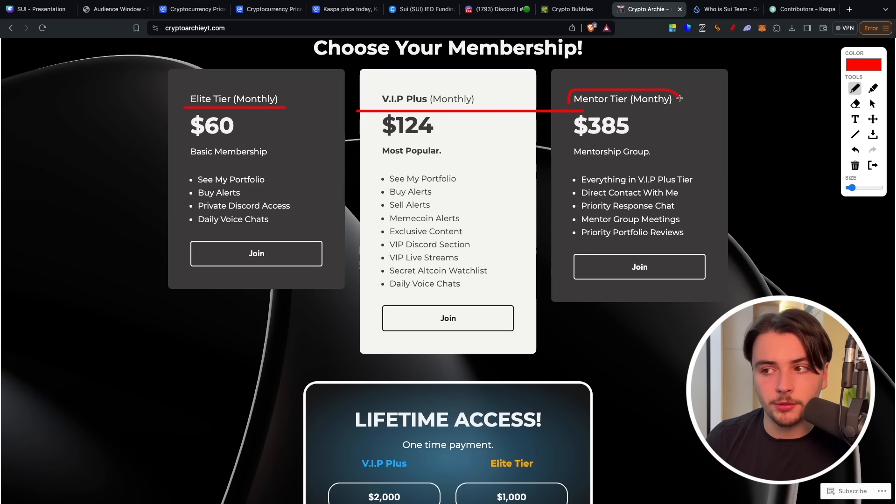